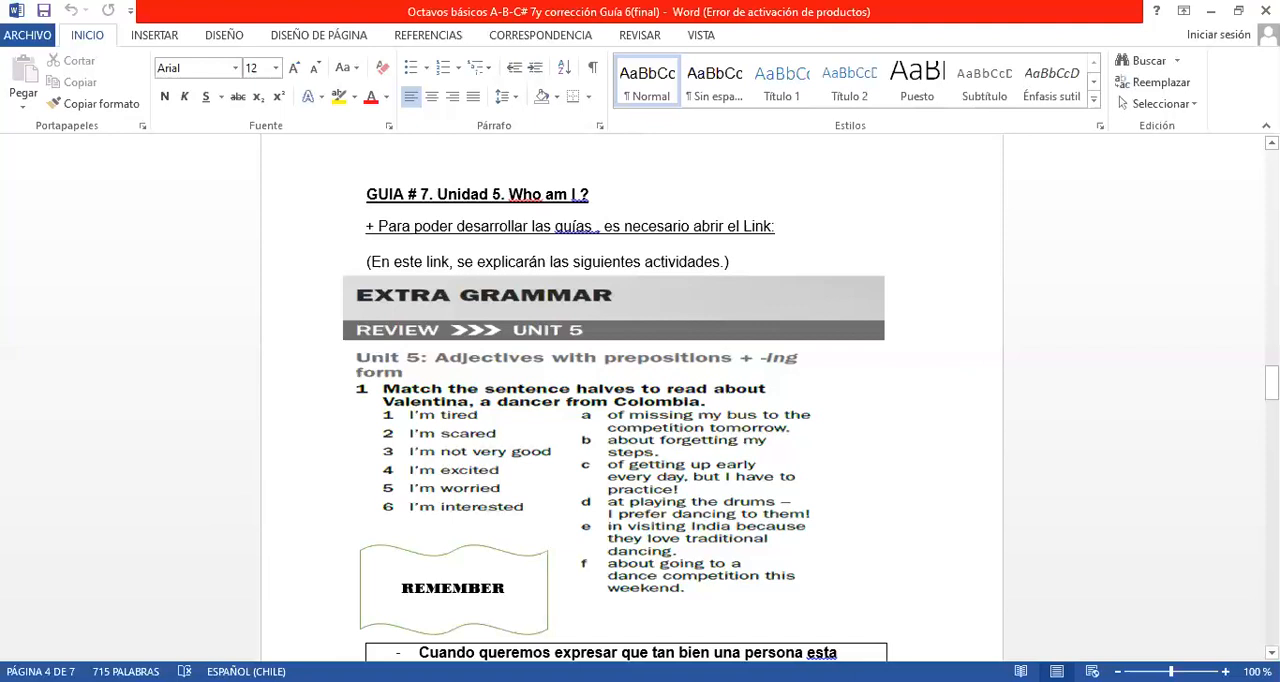
scroll("down", 3)
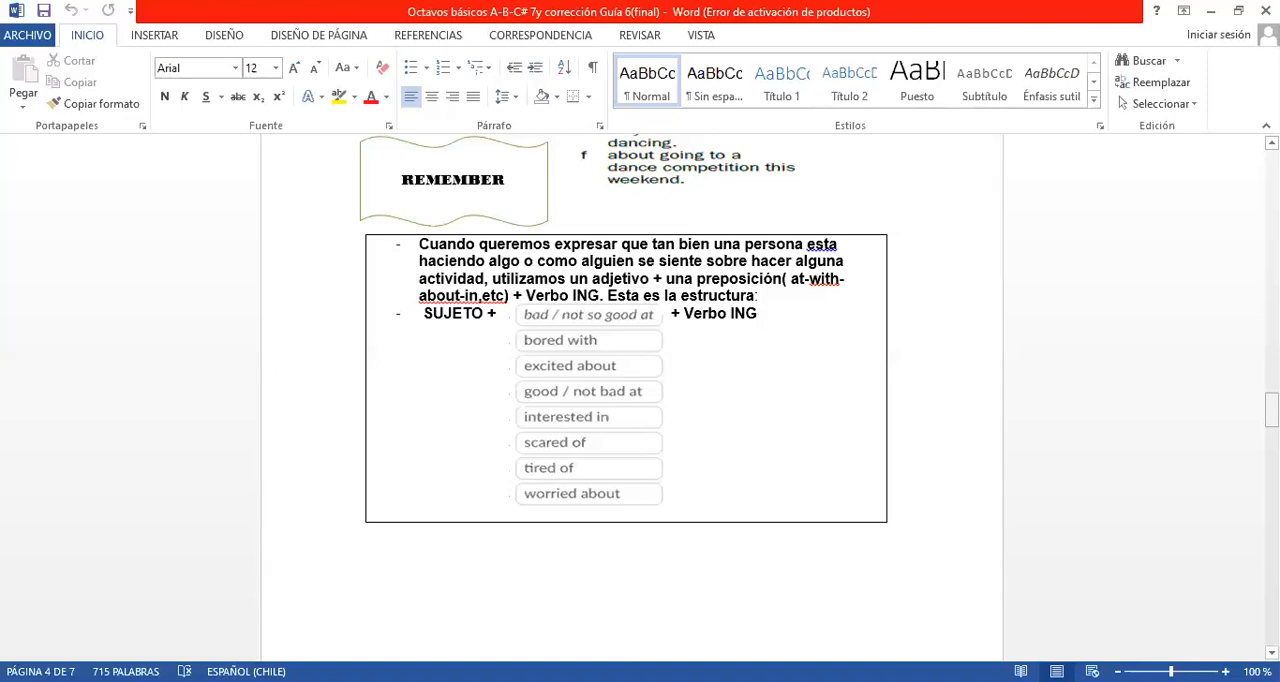
mouse_move(1021, 389)
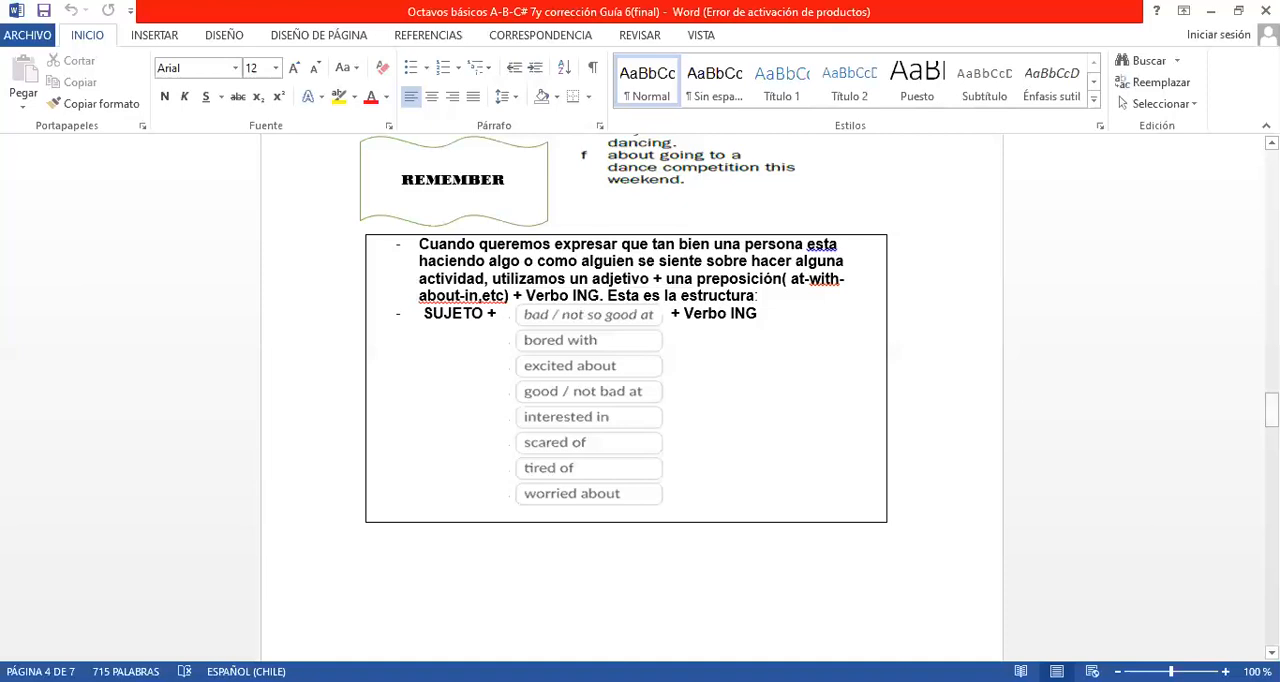
mouse_move(858, 178)
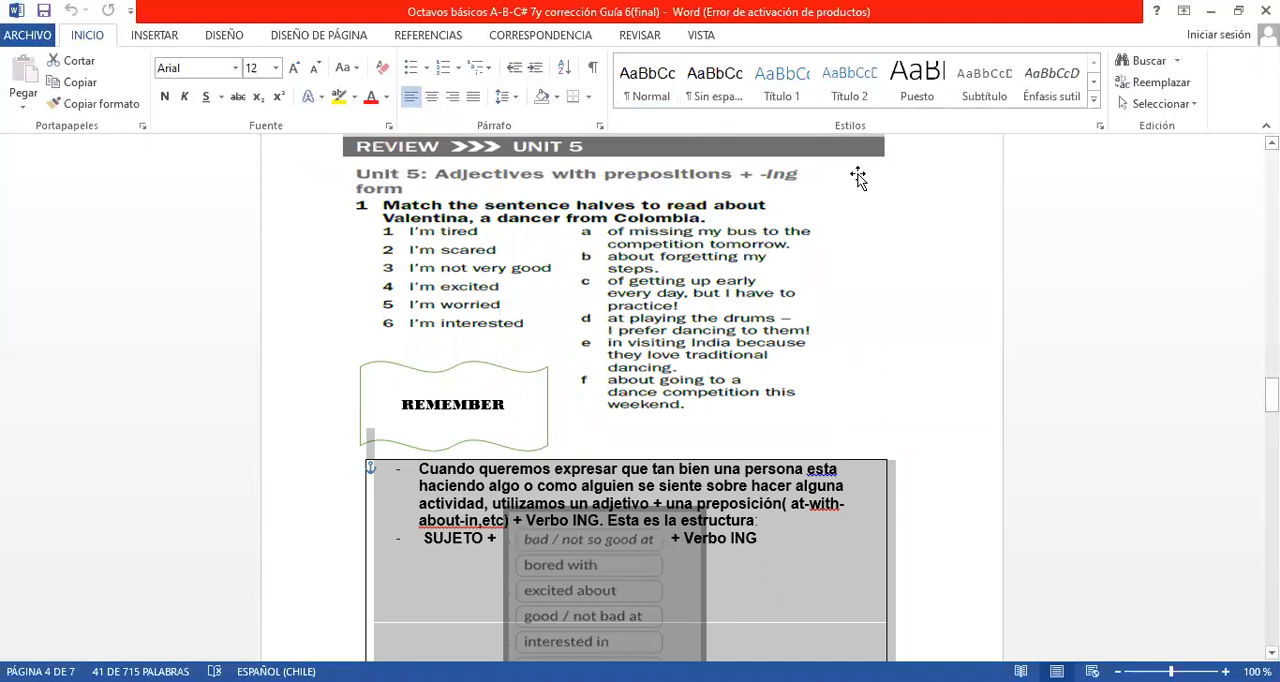
scroll("down", 3)
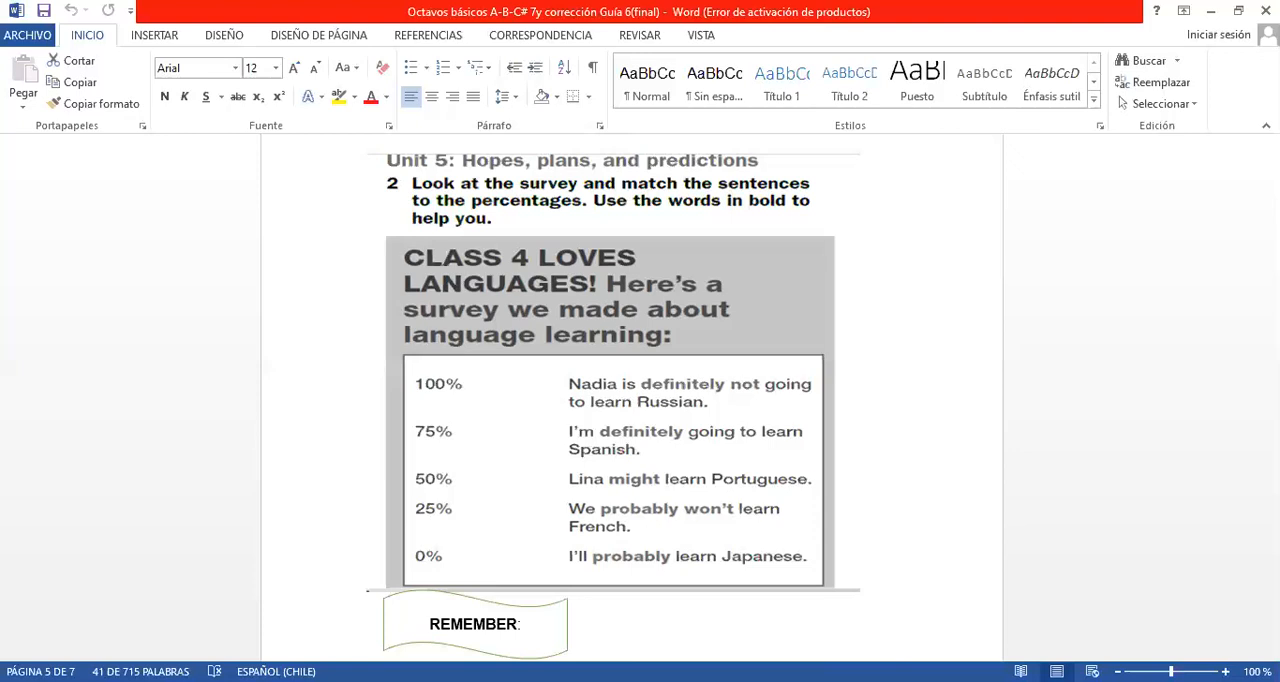
scroll("down", 3)
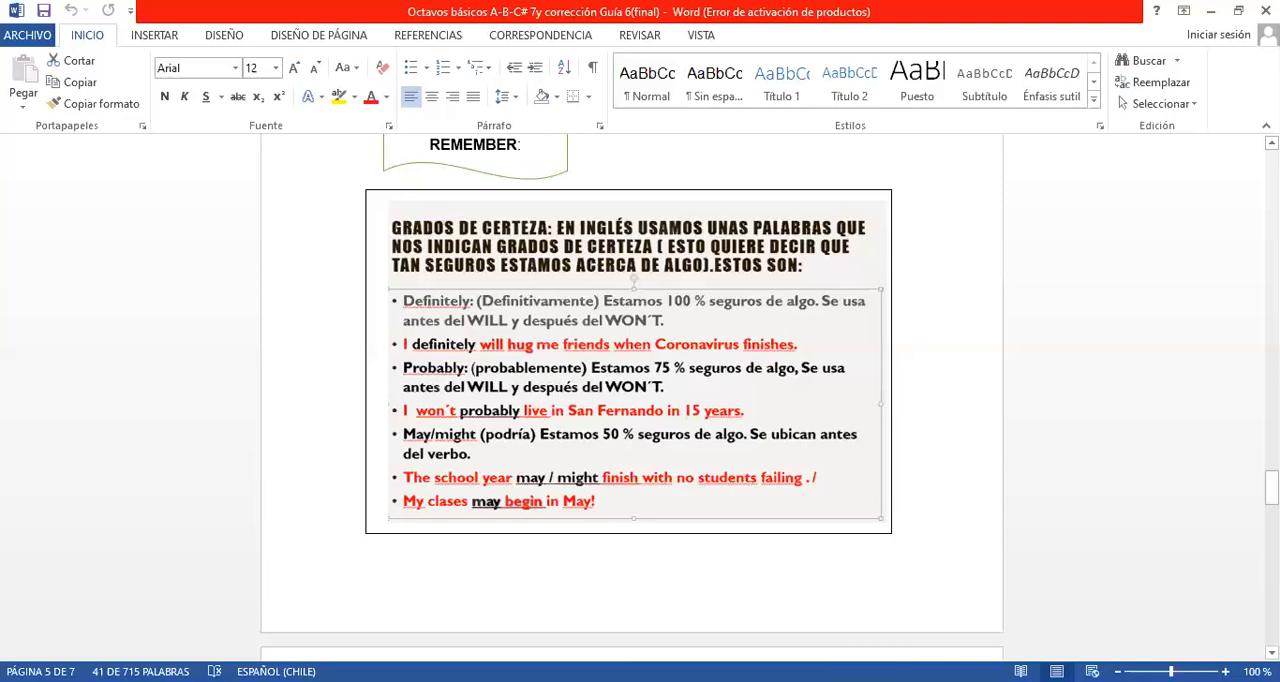
scroll("up", 3)
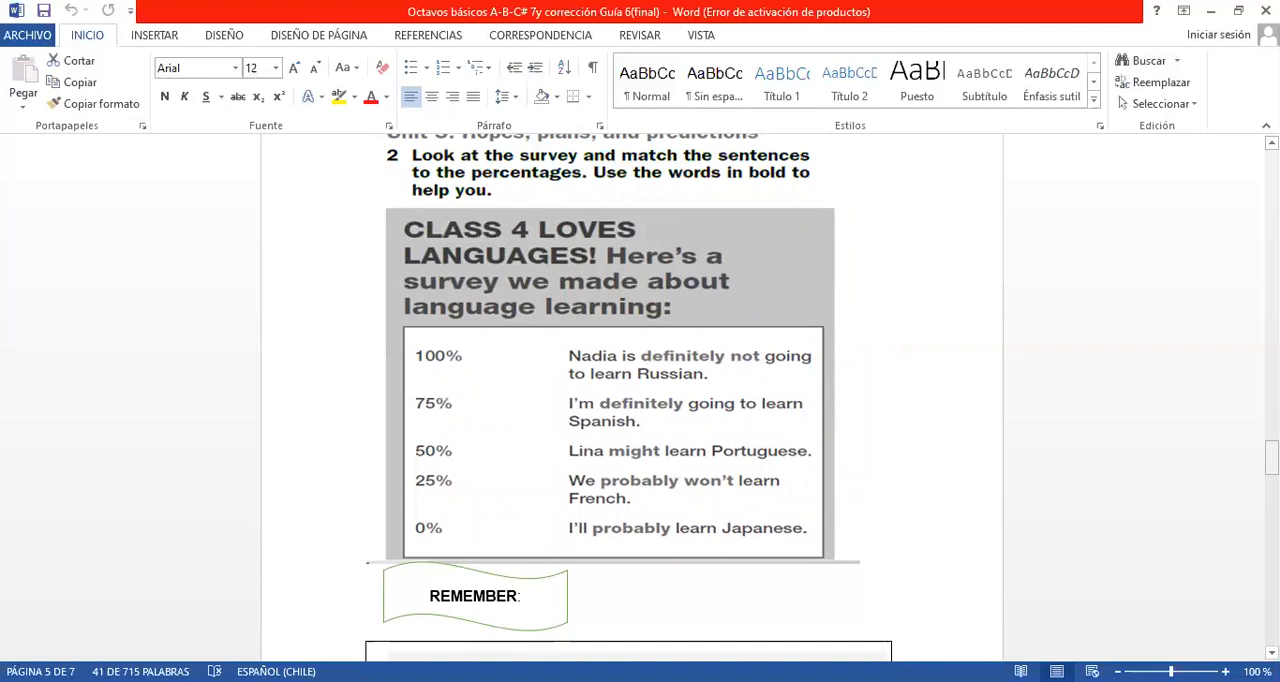
scroll("down", 3)
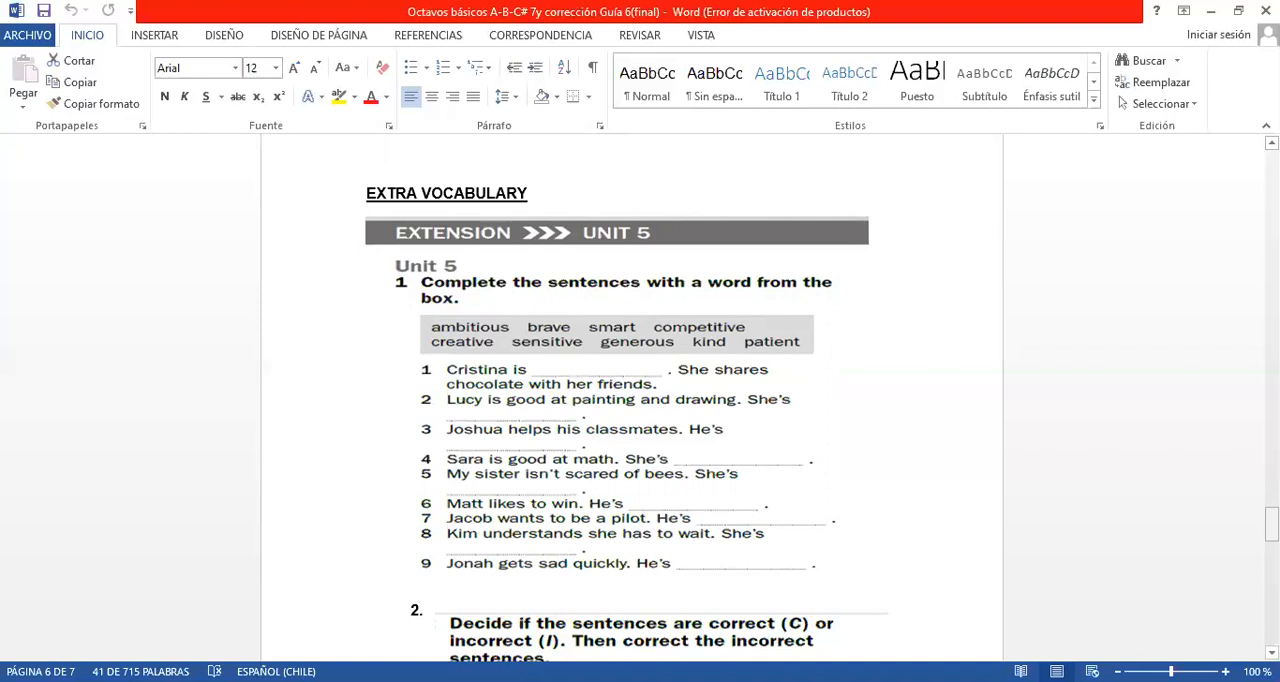
scroll("down", 3)
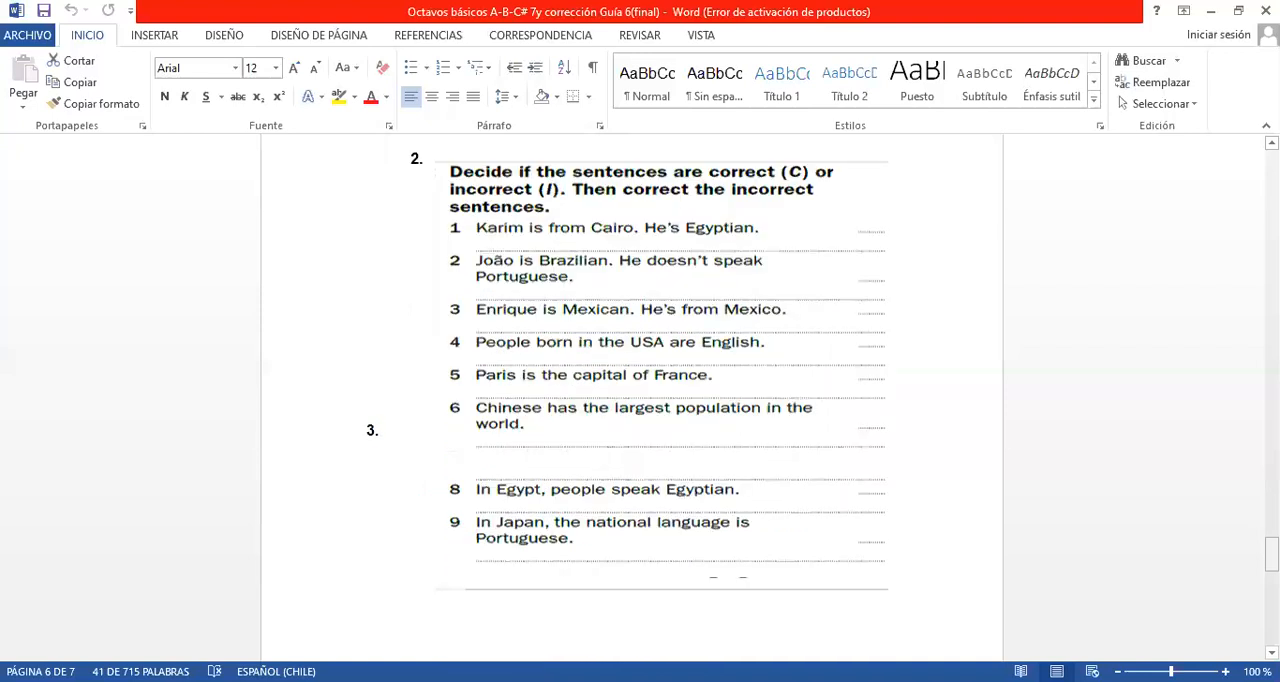